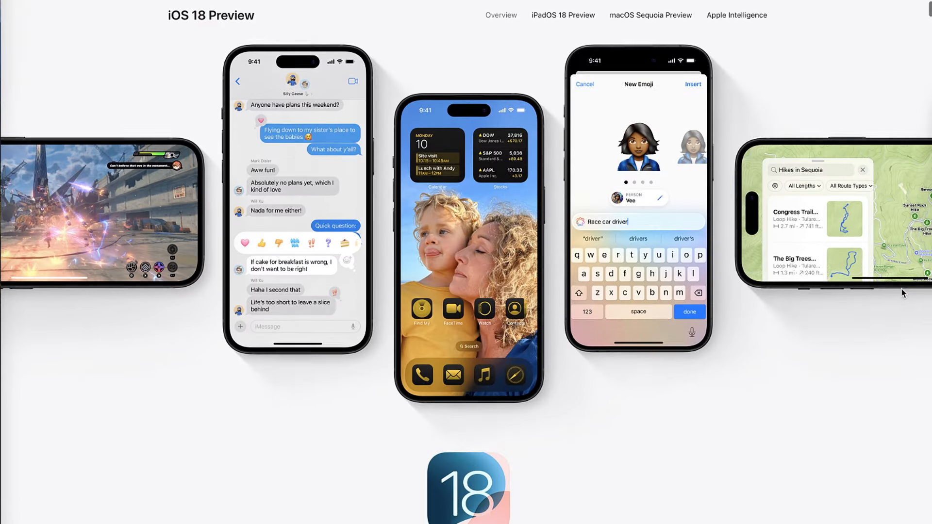
Open Safari on the iPhone and view the beta.apple.com Coming Soon page.
scroll(down, 3)
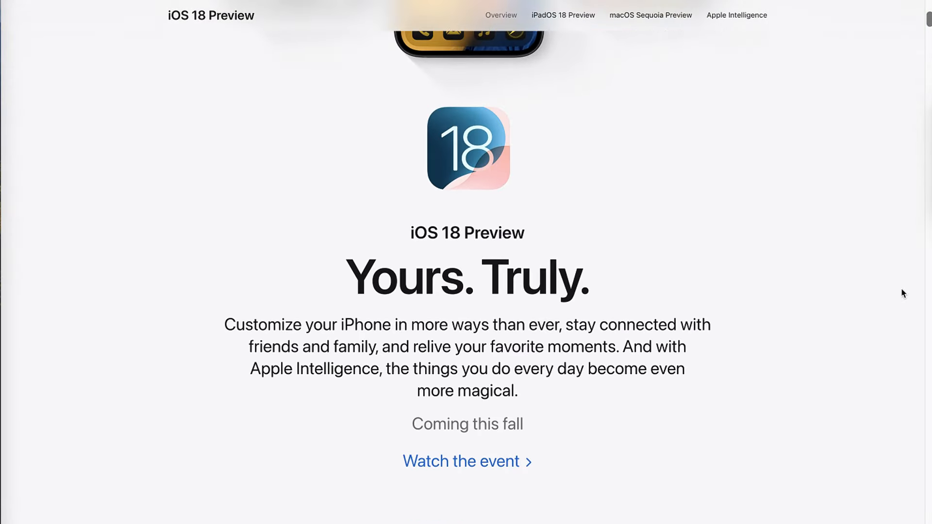
scroll(down, 3)
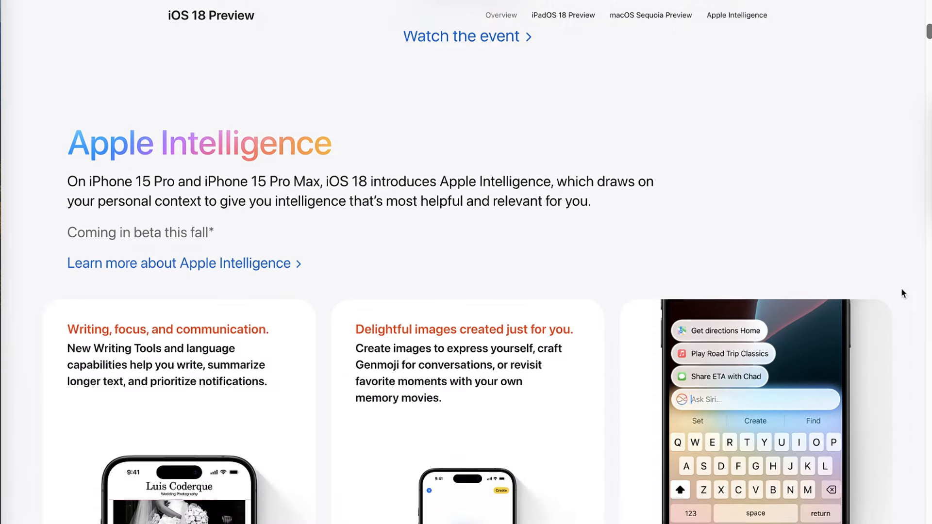
scroll(down, 3)
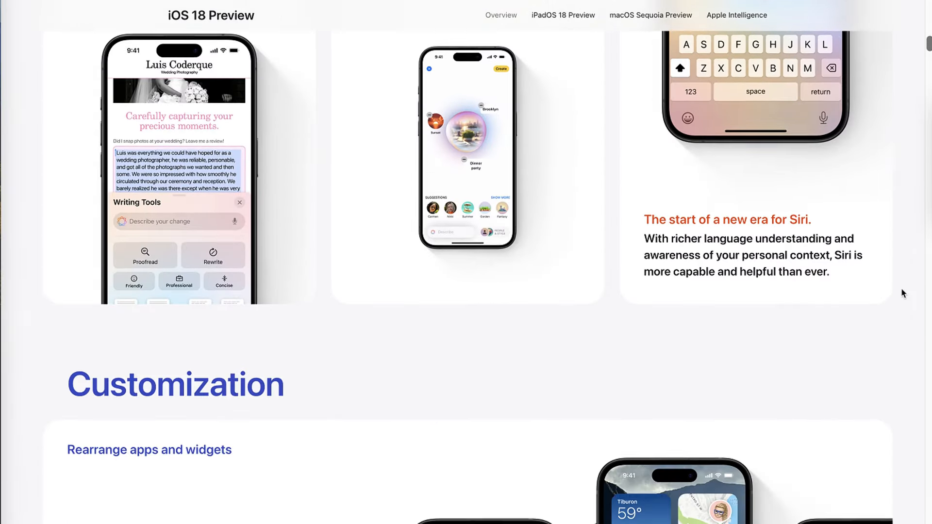
scroll(down, 3)
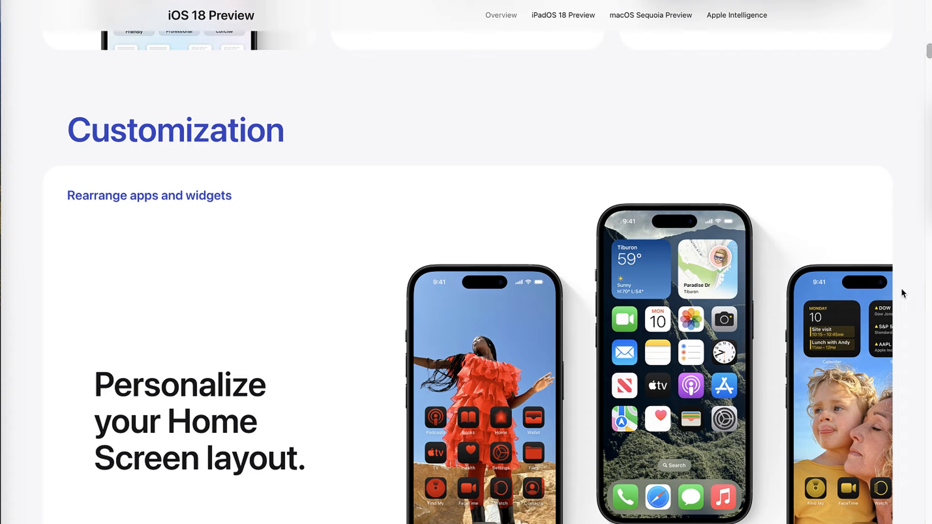
scroll(down, 3)
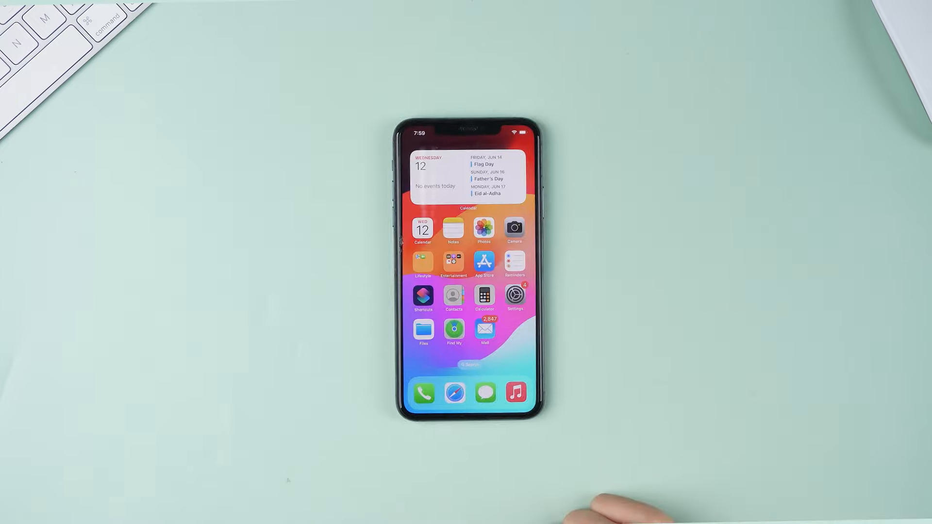
click(453, 393)
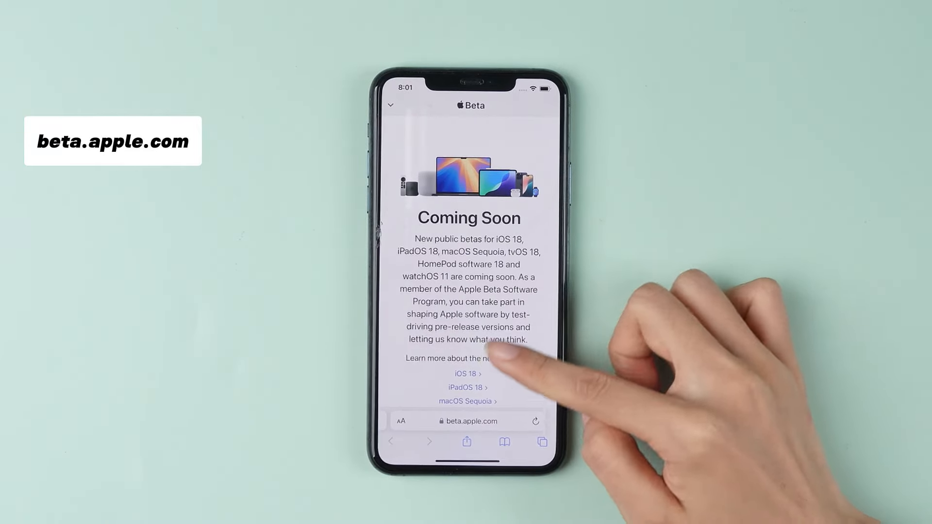
scroll(up, 3)
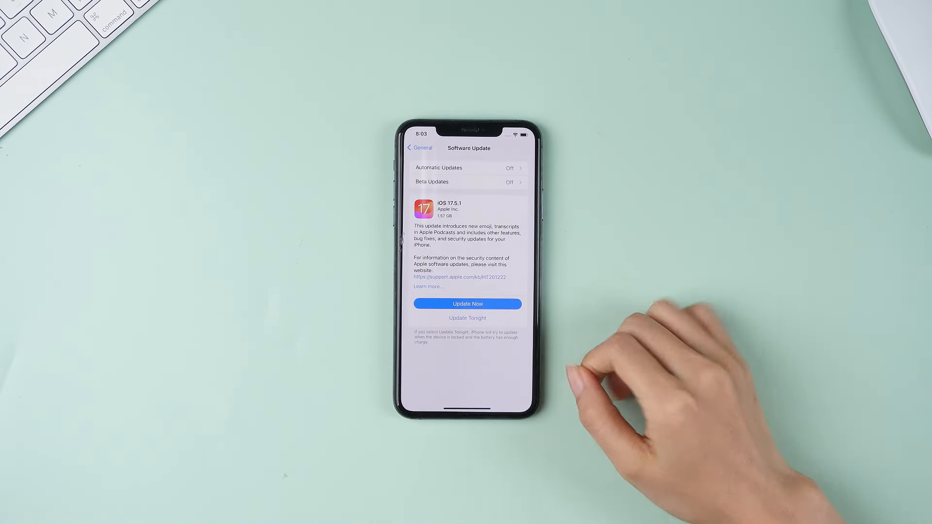
mouse_move(654, 357)
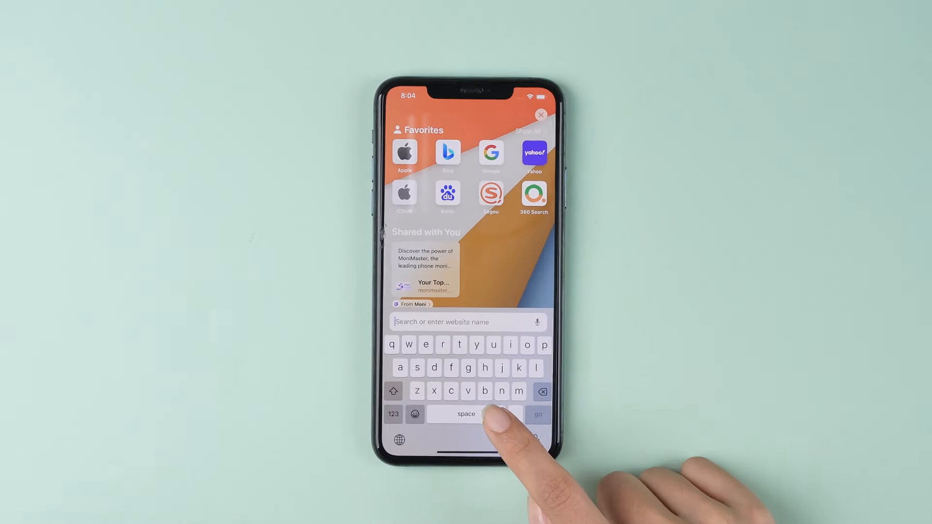
Go to betaprofile.dev and scroll to the iOS 18 per-iPhone download list.
text(betaprofile)
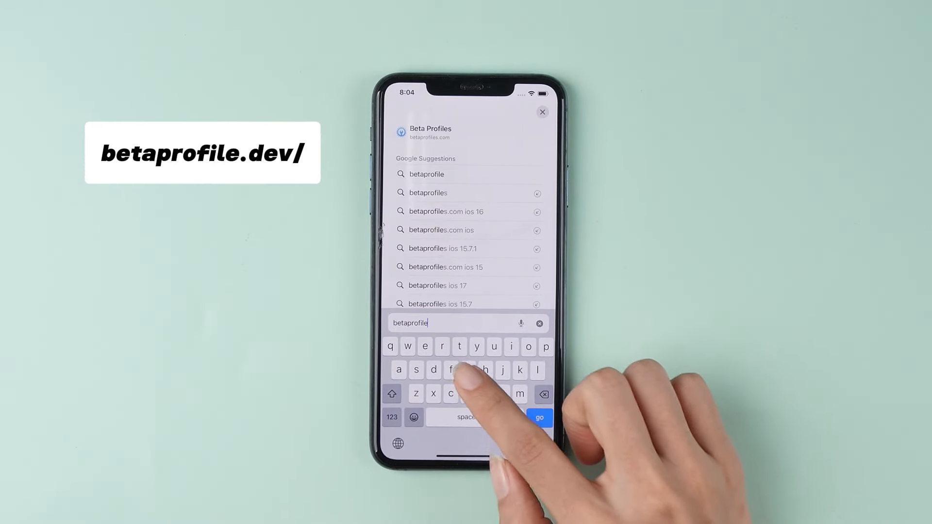
text(.dev)
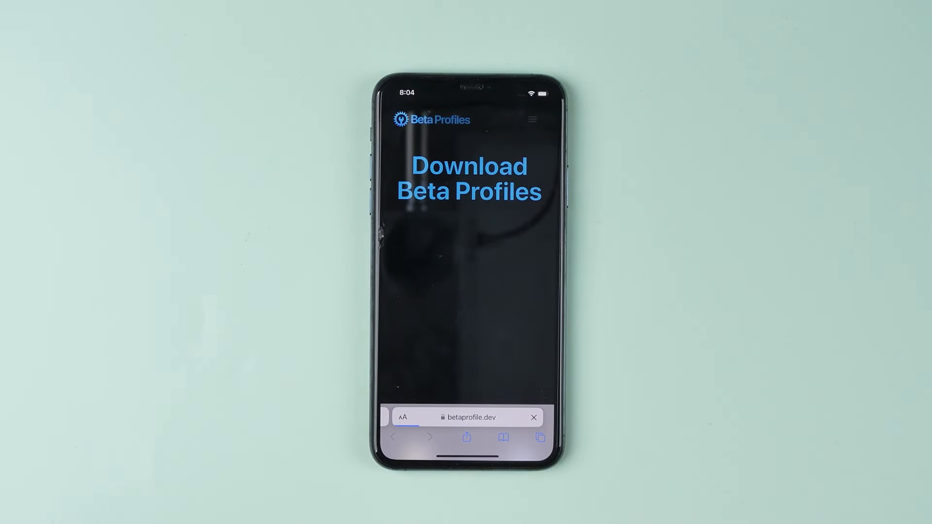
scroll(up, 3)
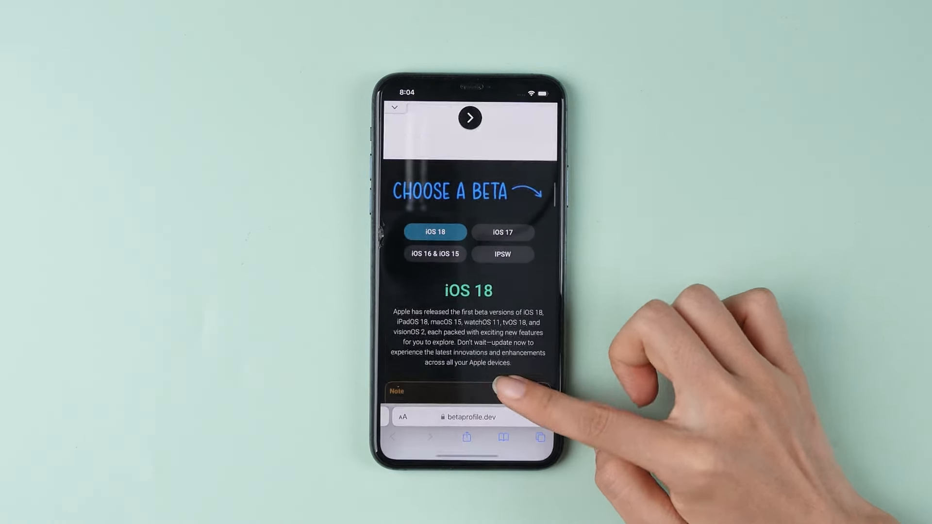
scroll(down, 3)
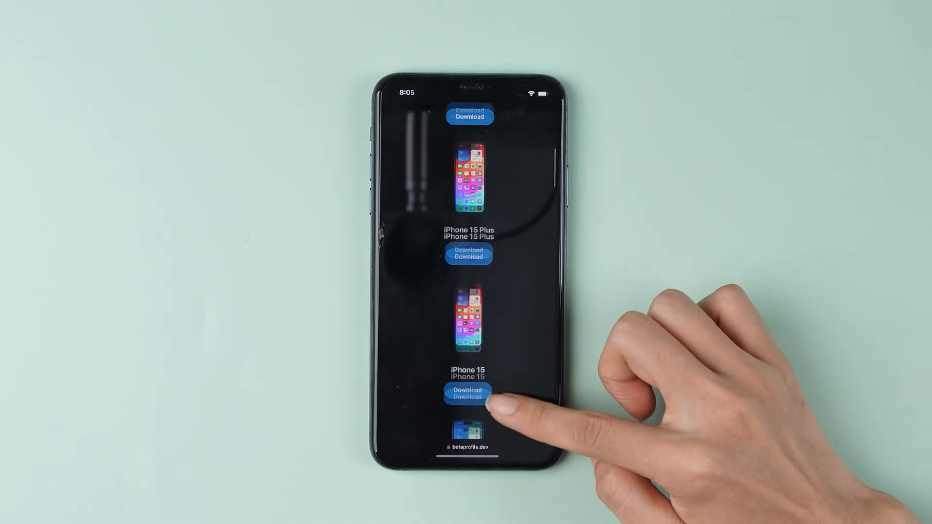
Download the iPhone 11 Pro / 11 Pro Max iOS 18 profile and check Safari's Downloads.
scroll(down, 3)
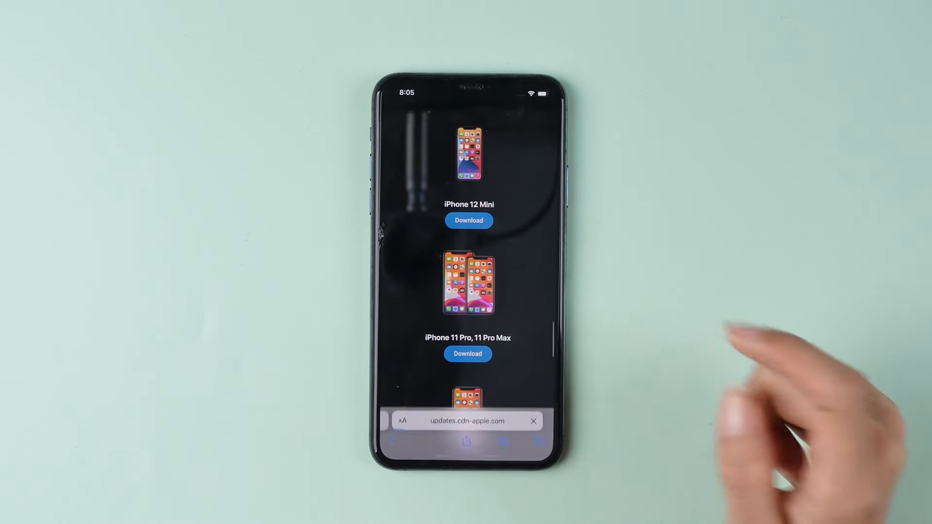
click(468, 220)
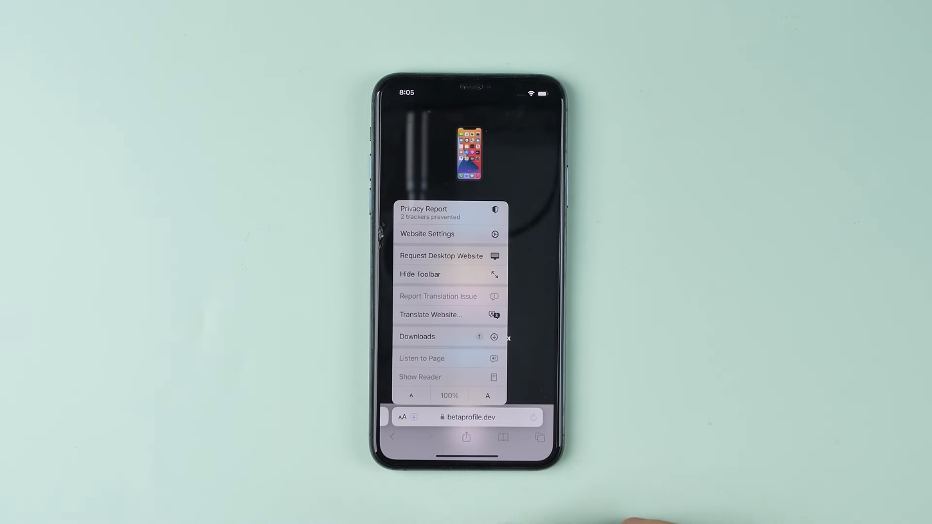
click(418, 336)
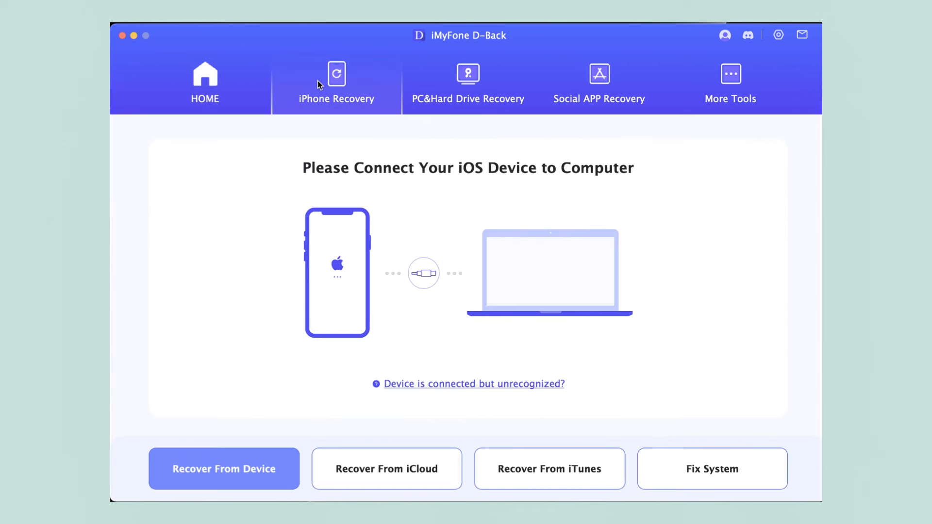
In Fix System, download the iOS 17.5.1 firmware for the iPhone 11 Pro Max.
click(712, 468)
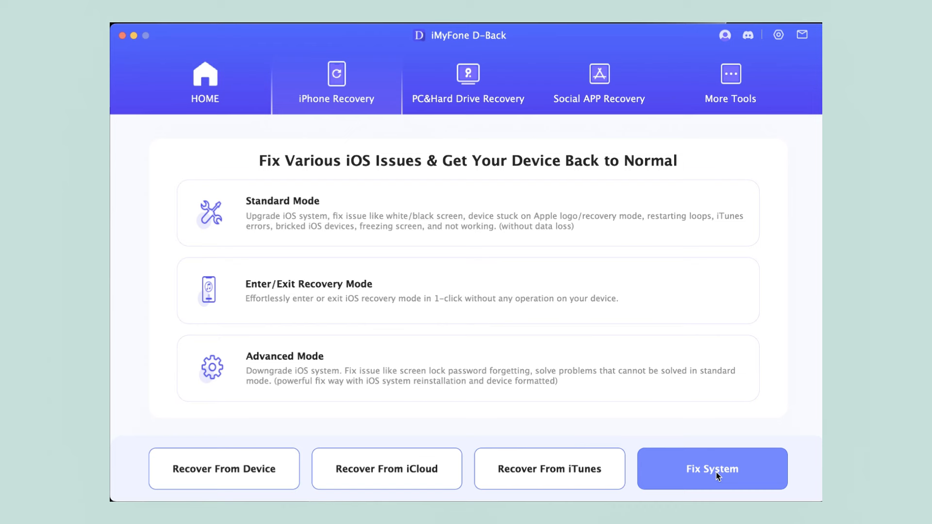
mouse_move(411, 205)
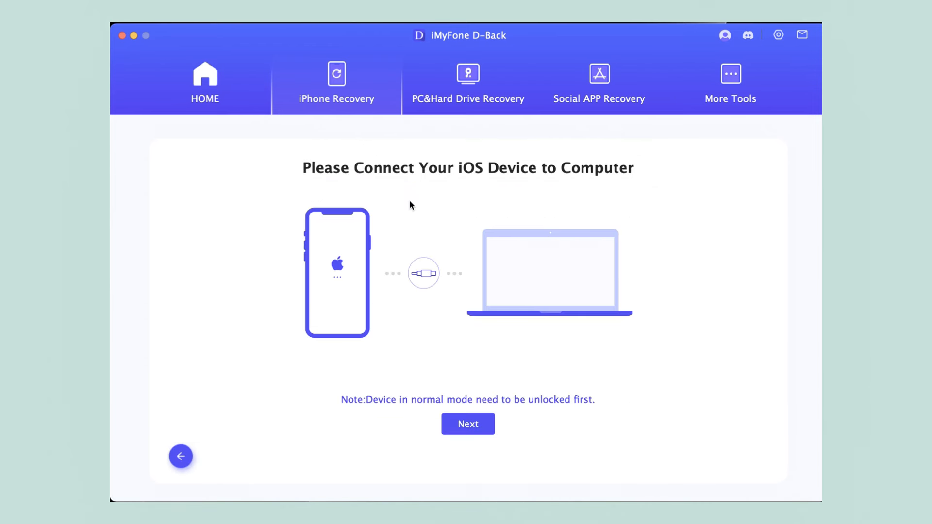
click(468, 424)
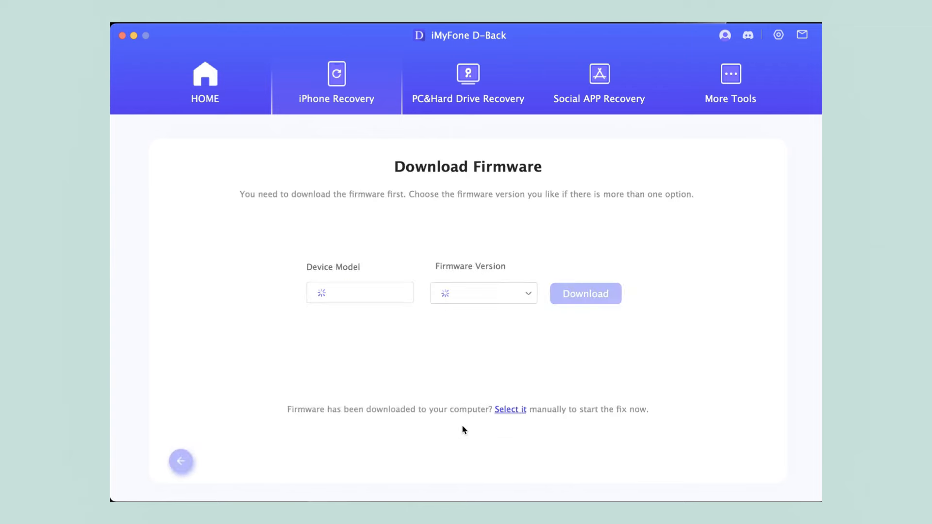
click(482, 293)
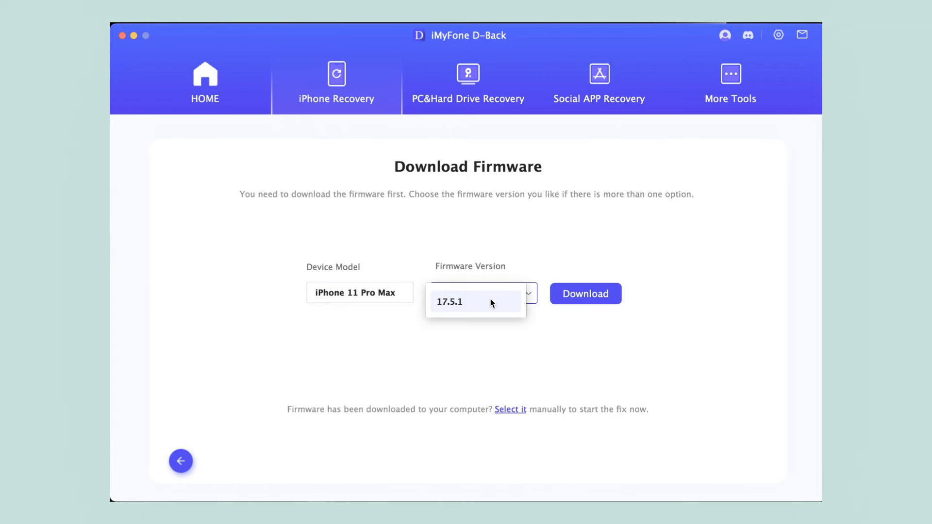
click(584, 293)
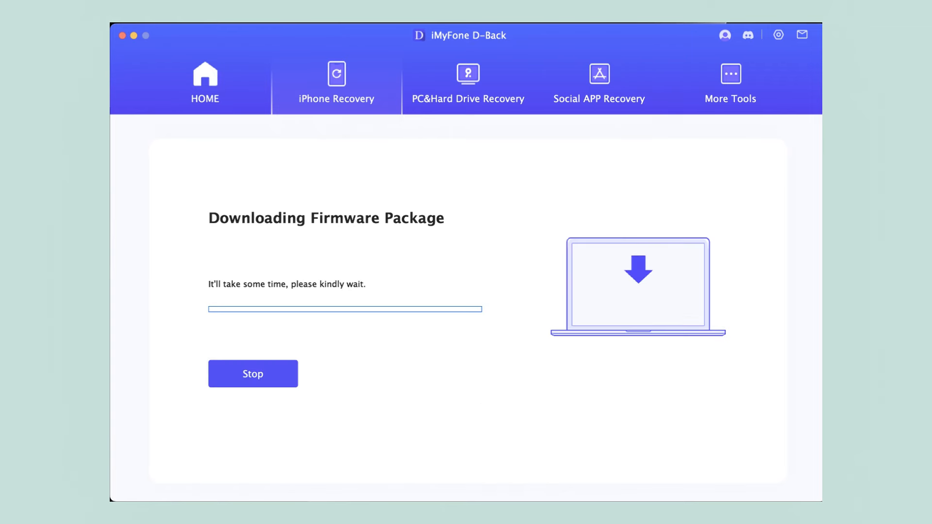